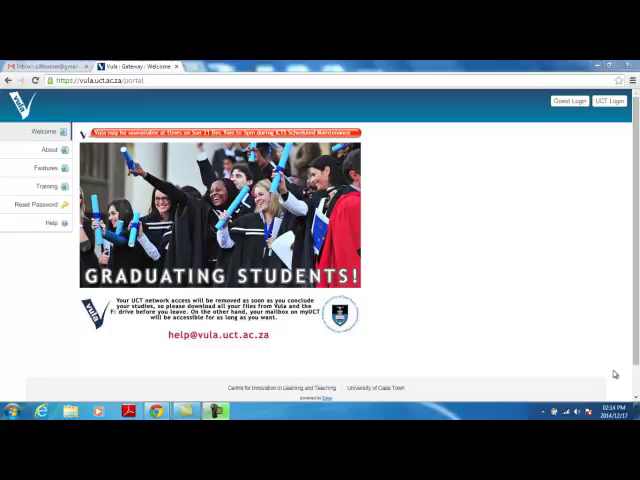
pyautogui.moveTo(567, 325)
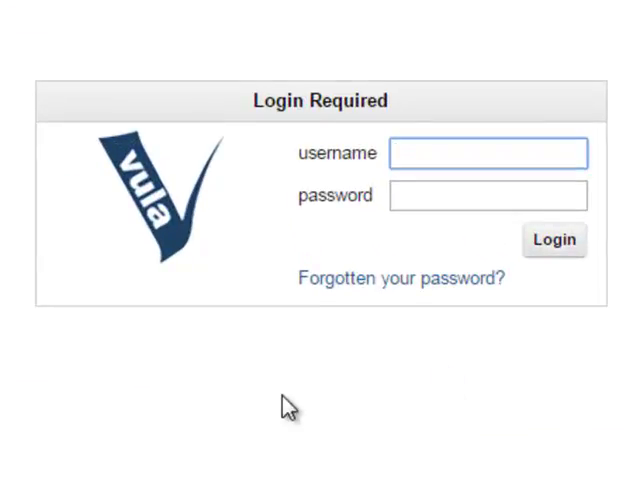
pyautogui.moveTo(372, 278)
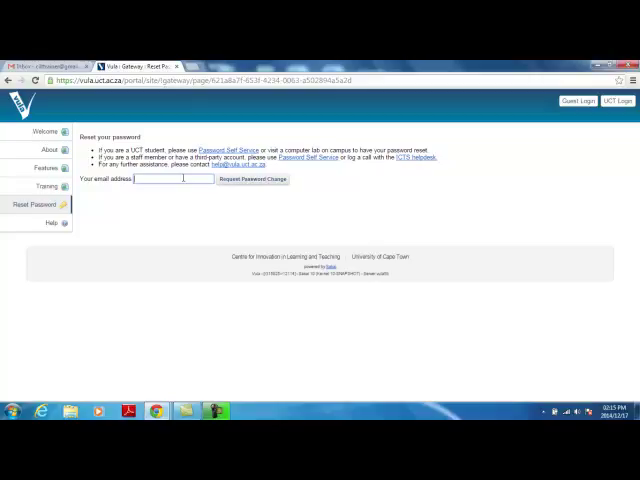
# Step: Enter the account email on the Reset Password page and submit the password change request
pyautogui.write('cliff')
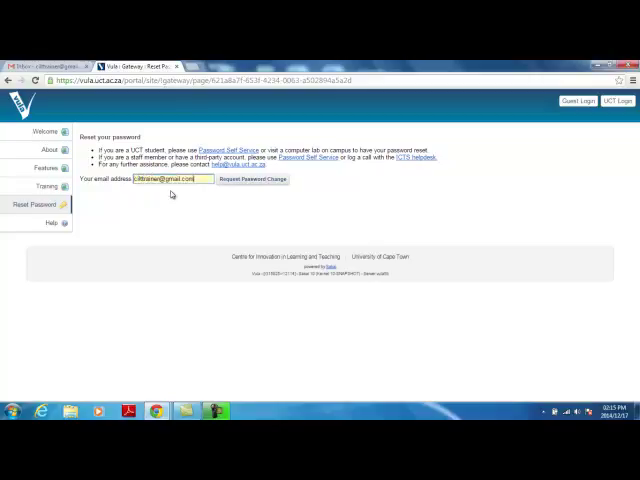
pyautogui.click(252, 179)
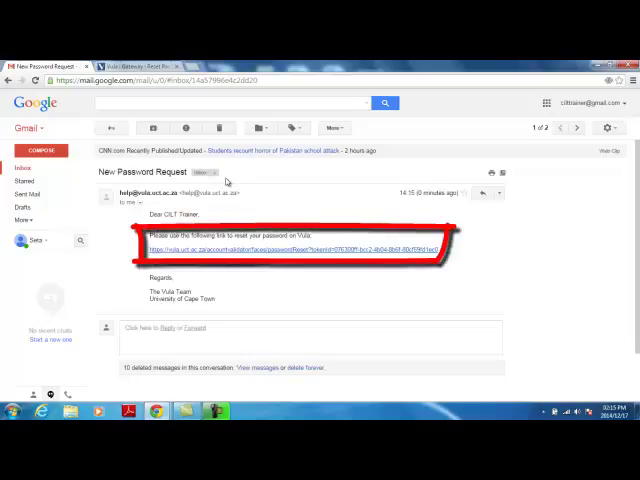
pyautogui.moveTo(272, 245)
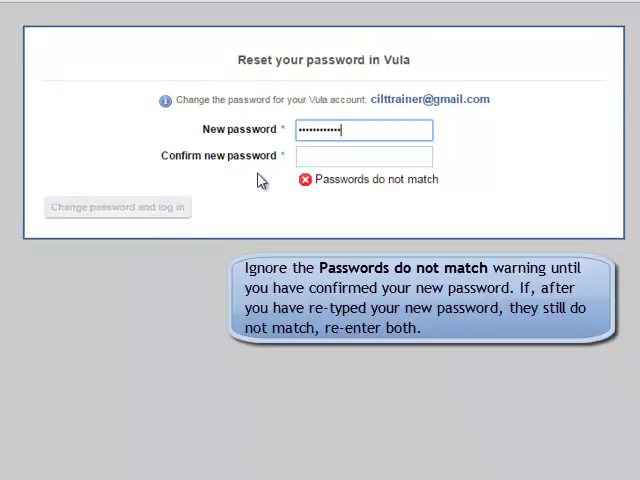
# Step: Retype the new password to confirm it, then save it and log into My Workspace
pyautogui.click(363, 156)
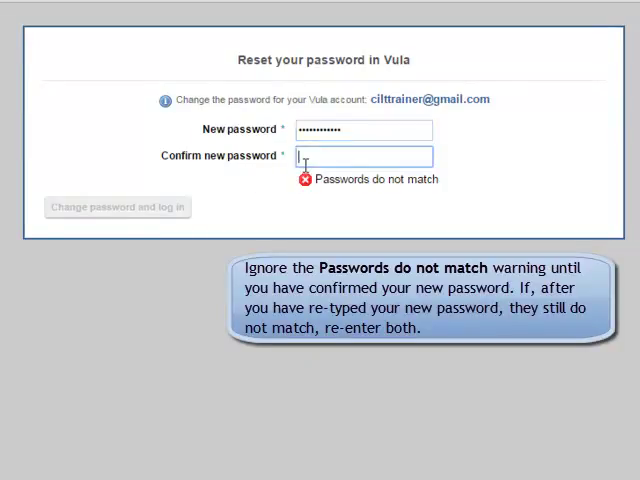
pyautogui.write('•••••')
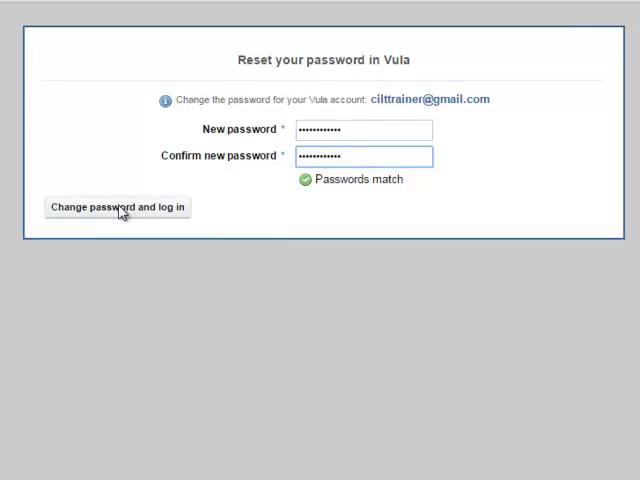
pyautogui.click(117, 207)
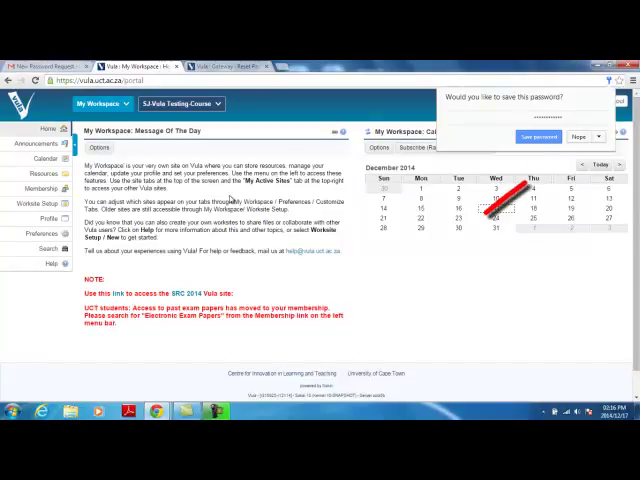
# Step: Decline Chrome's offer to save the new password
pyautogui.click(589, 136)
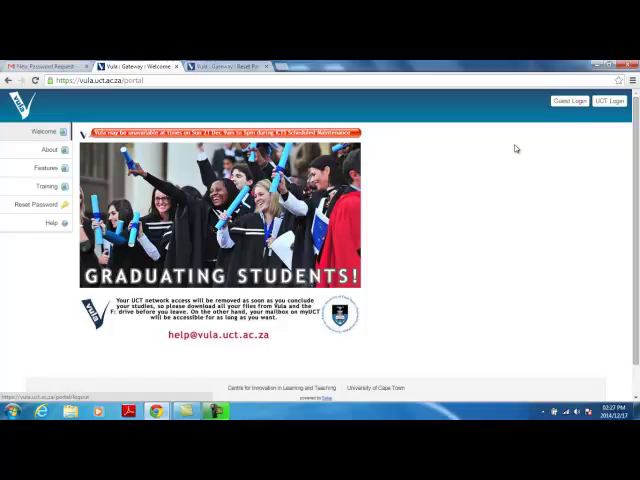
pyautogui.click(571, 101)
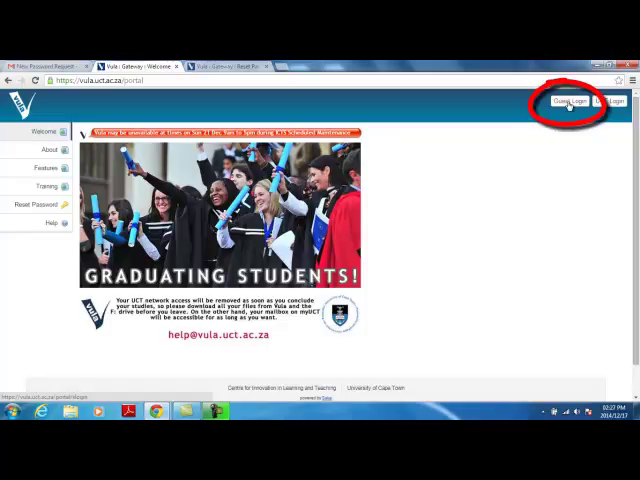
pyautogui.click(587, 101)
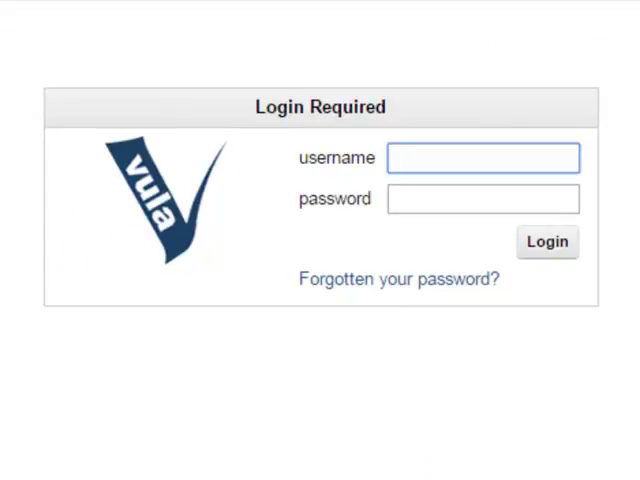
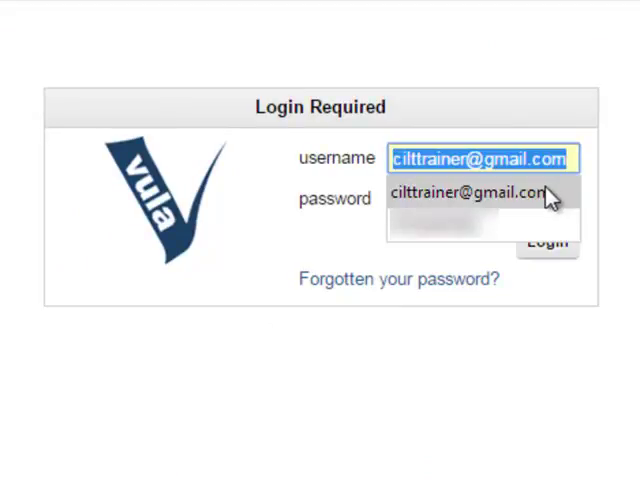